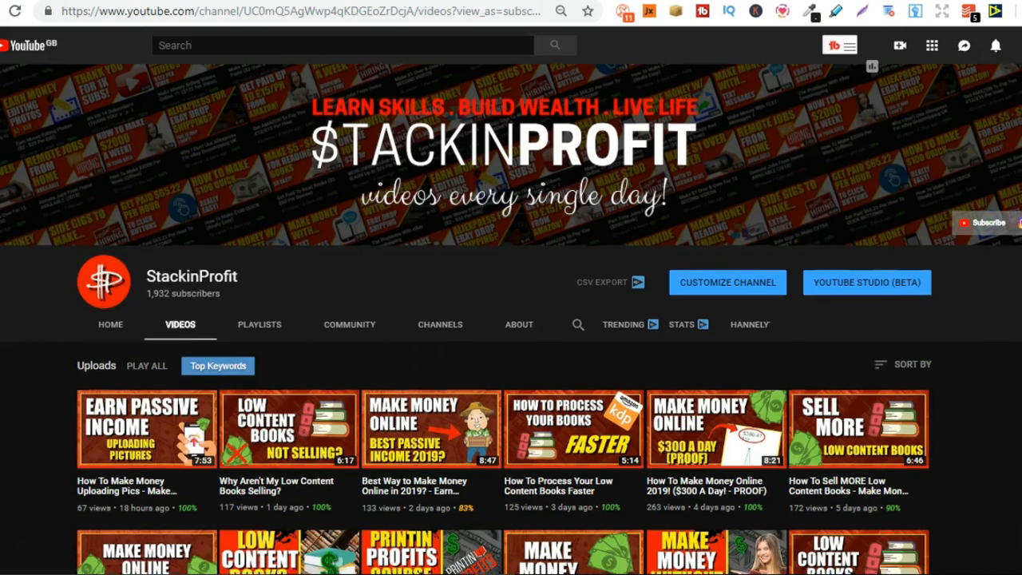
# Scroll through the floral Z notebook's Amazon listing and back up to the Look Inside preview.
pyautogui.scroll(-3)
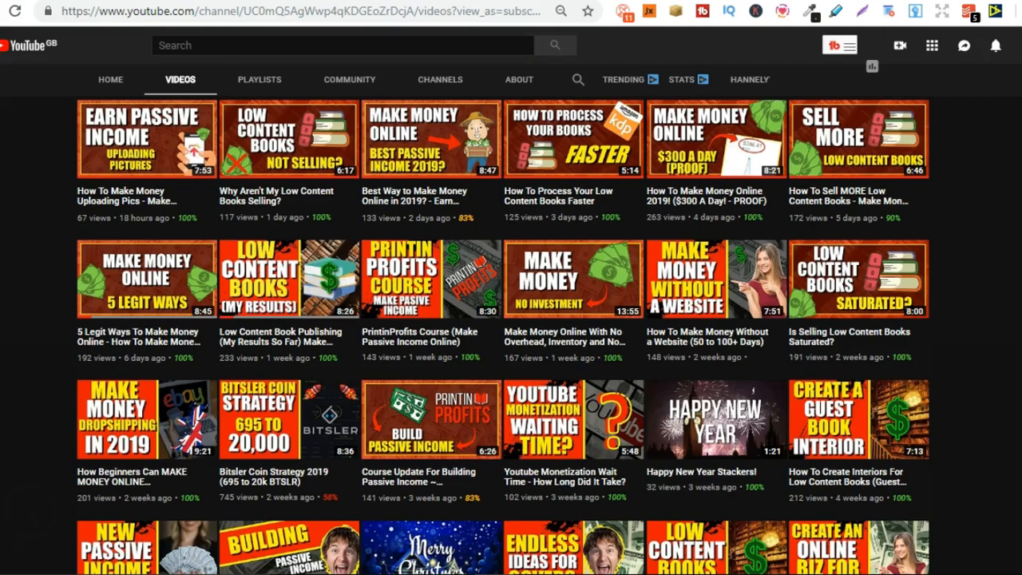
pyautogui.scroll(-3)
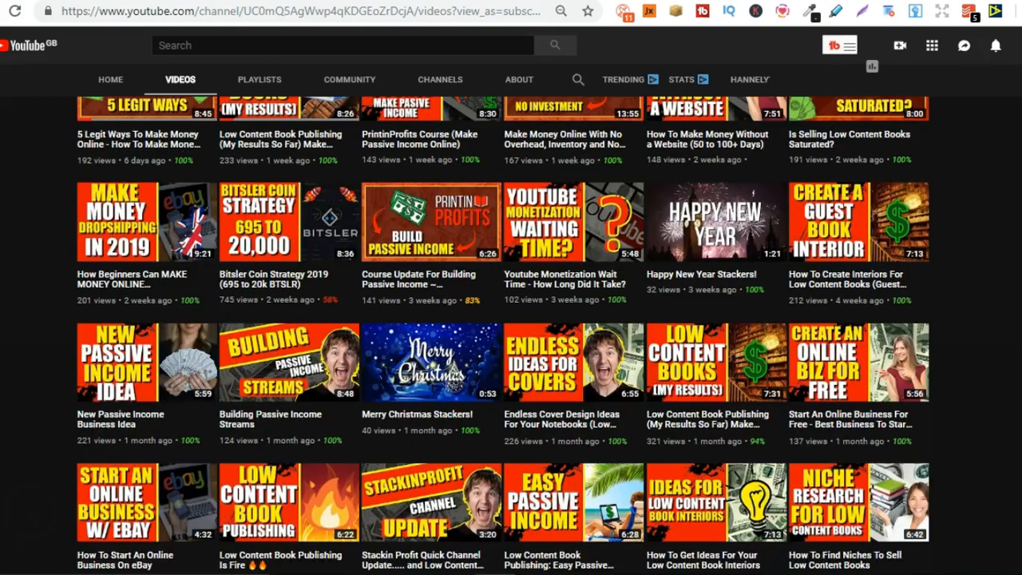
pyautogui.scroll(-3)
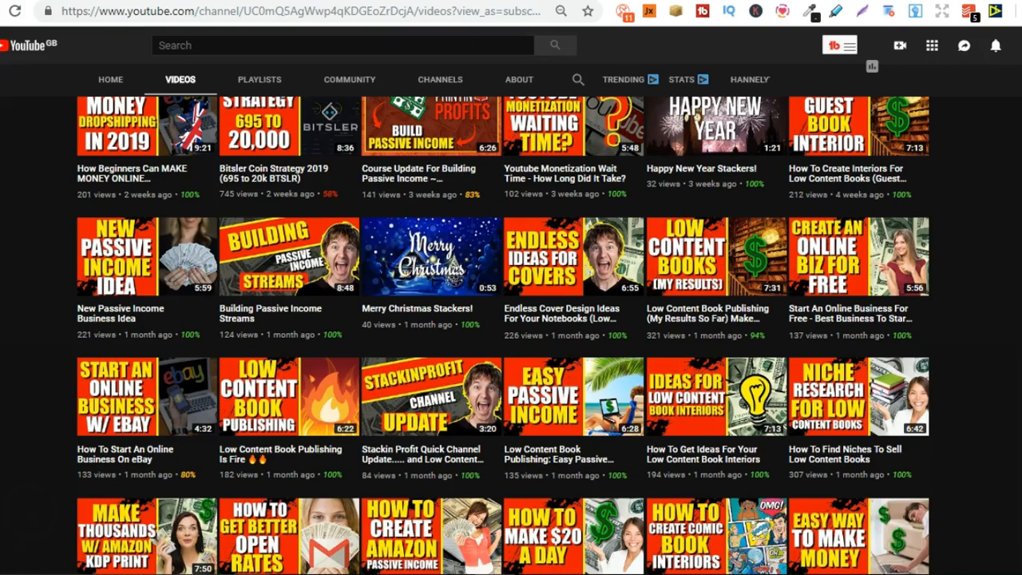
pyautogui.scroll(-3)
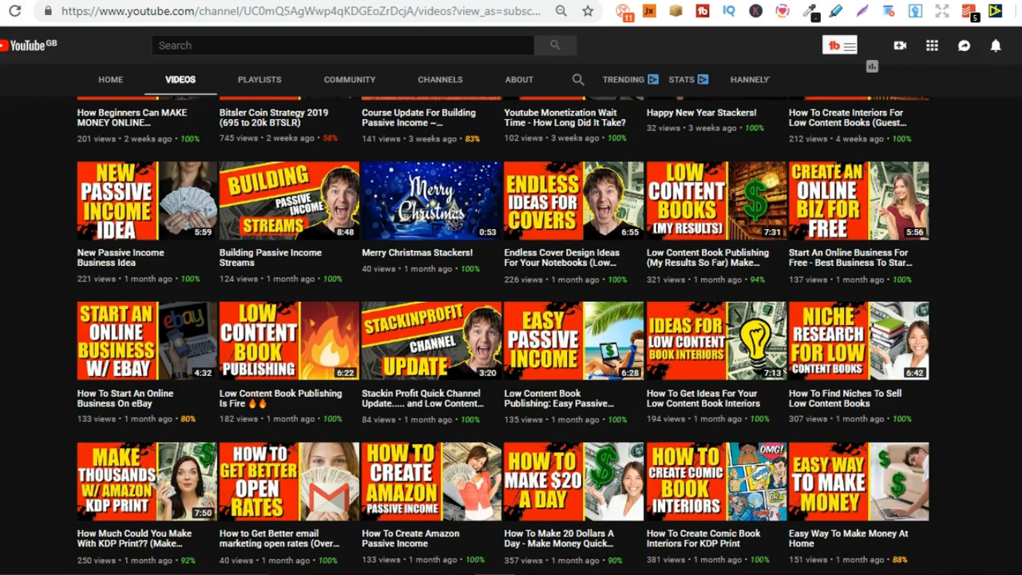
pyautogui.scroll(3)
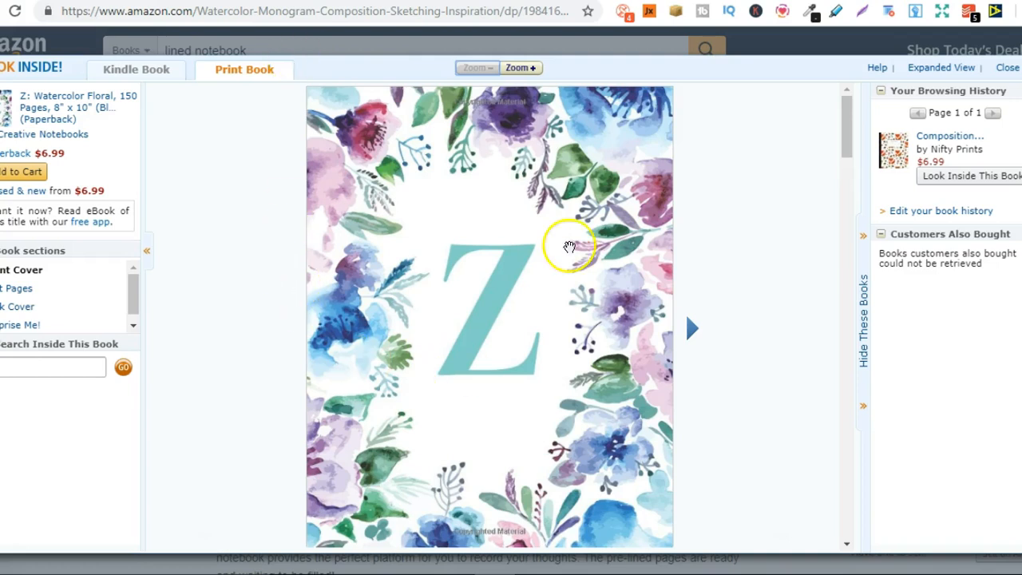
pyautogui.moveTo(600, 268)
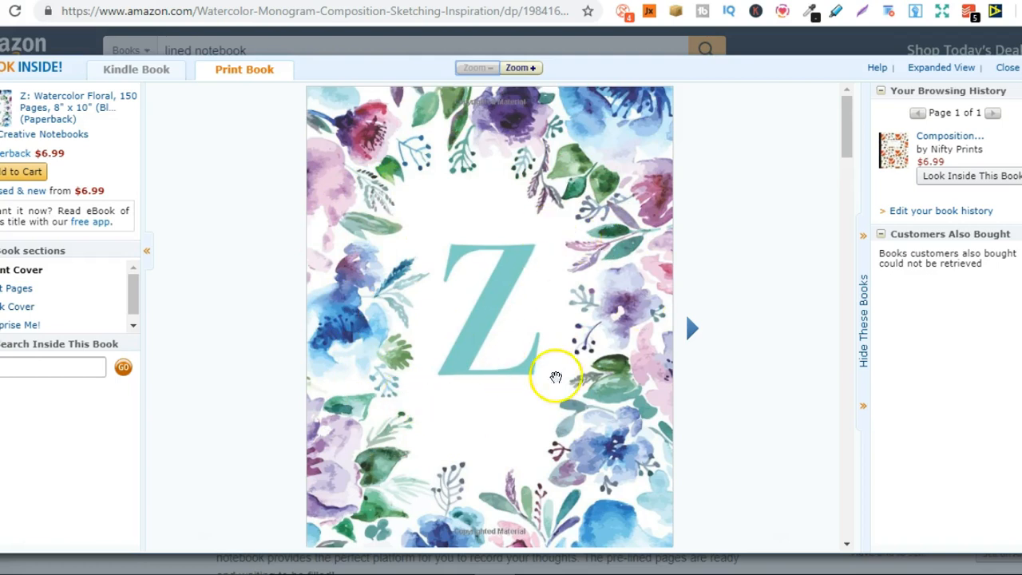
pyautogui.moveTo(677, 338)
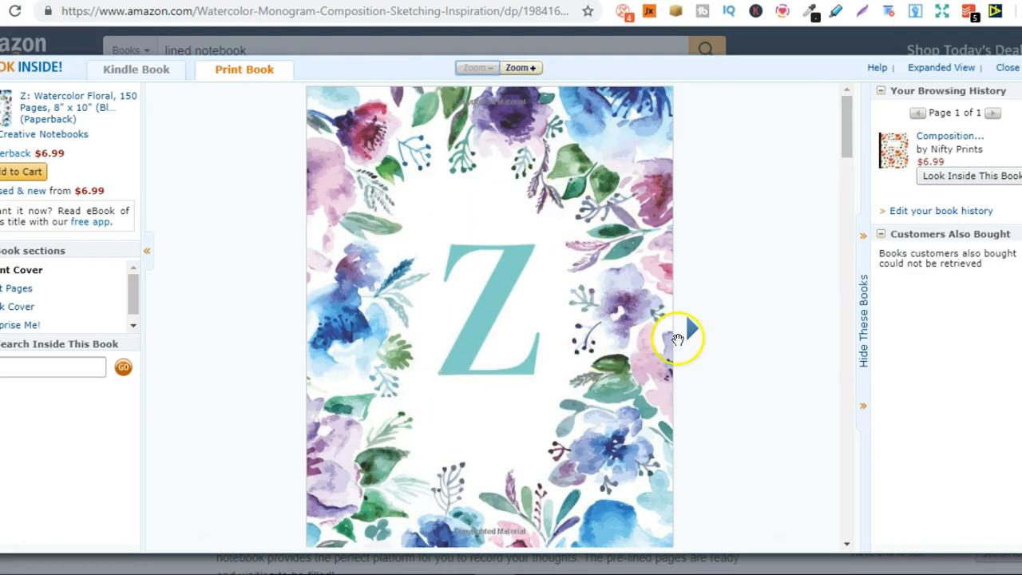
# Page past the cover, ownership and copyright pages into the lined pages, then back one page.
pyautogui.click(690, 328)
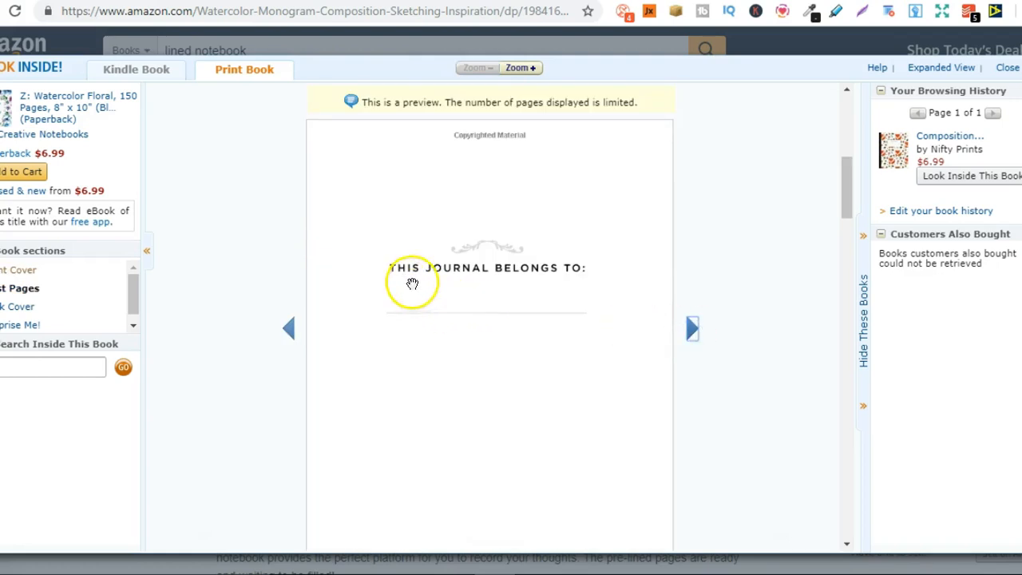
pyautogui.click(690, 329)
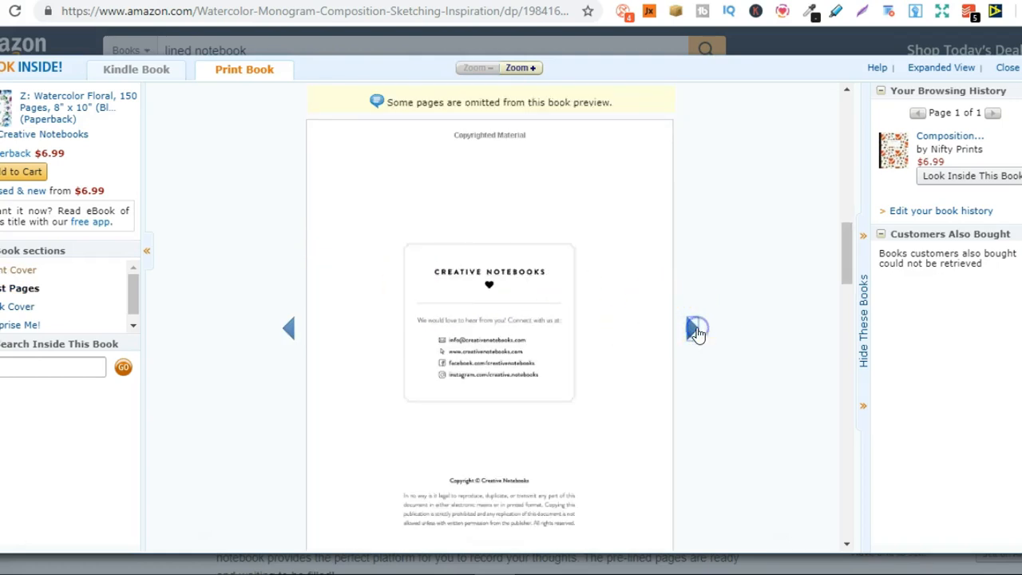
pyautogui.click(693, 328)
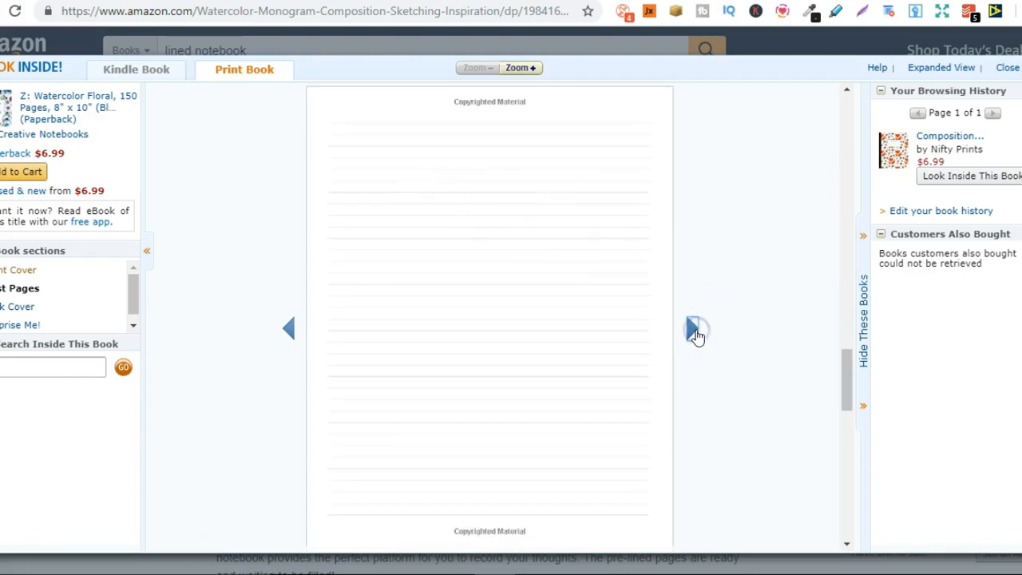
pyautogui.click(696, 329)
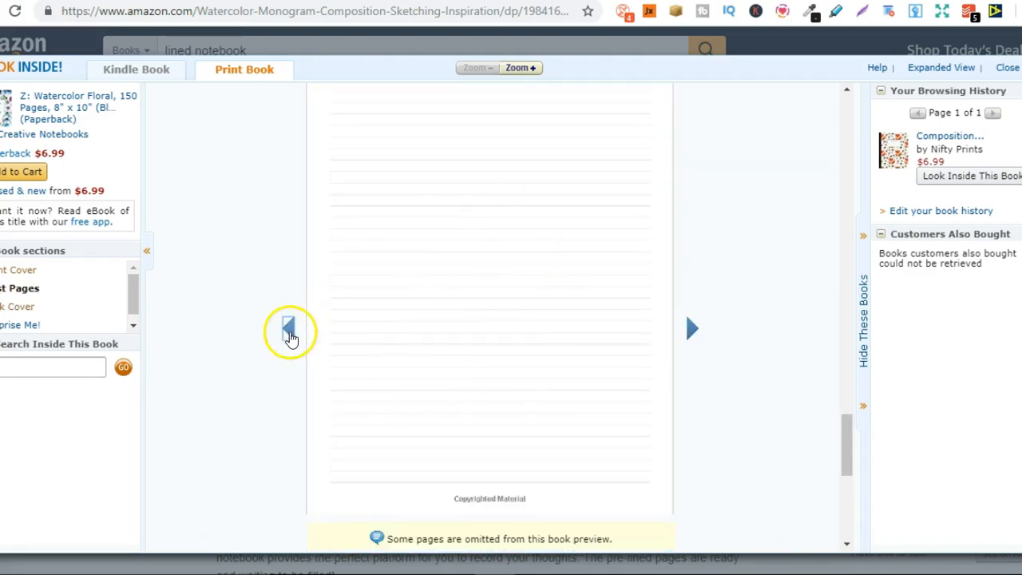
pyautogui.click(289, 329)
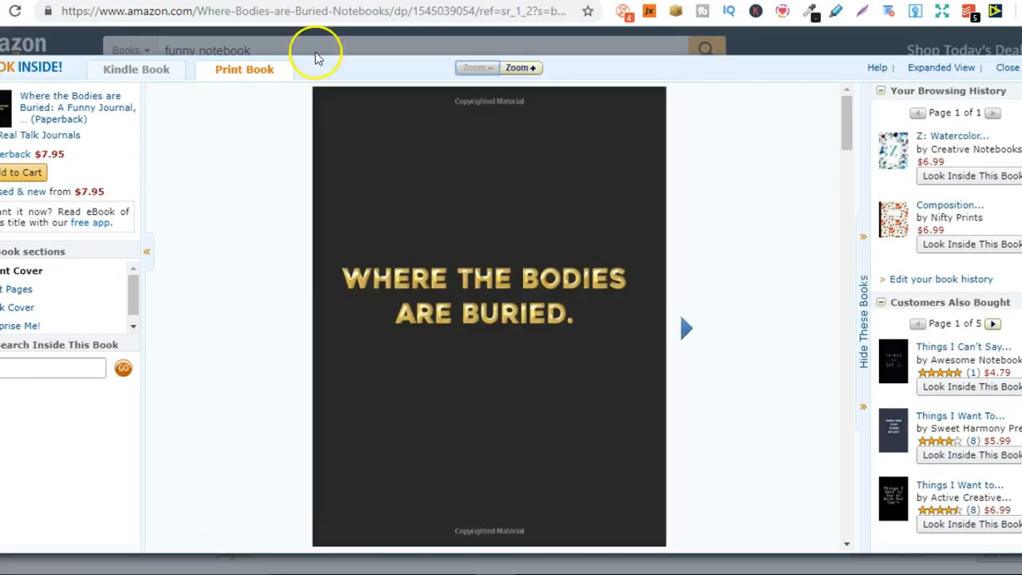
pyautogui.moveTo(434, 220)
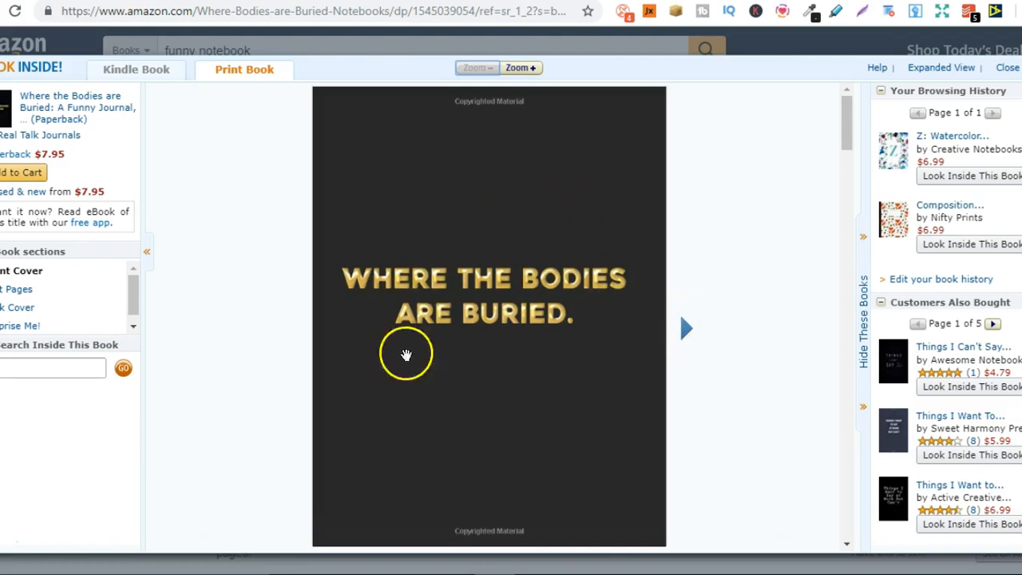
# Flip past the cover and title page to the dated lined pages, then back one page.
pyautogui.click(686, 328)
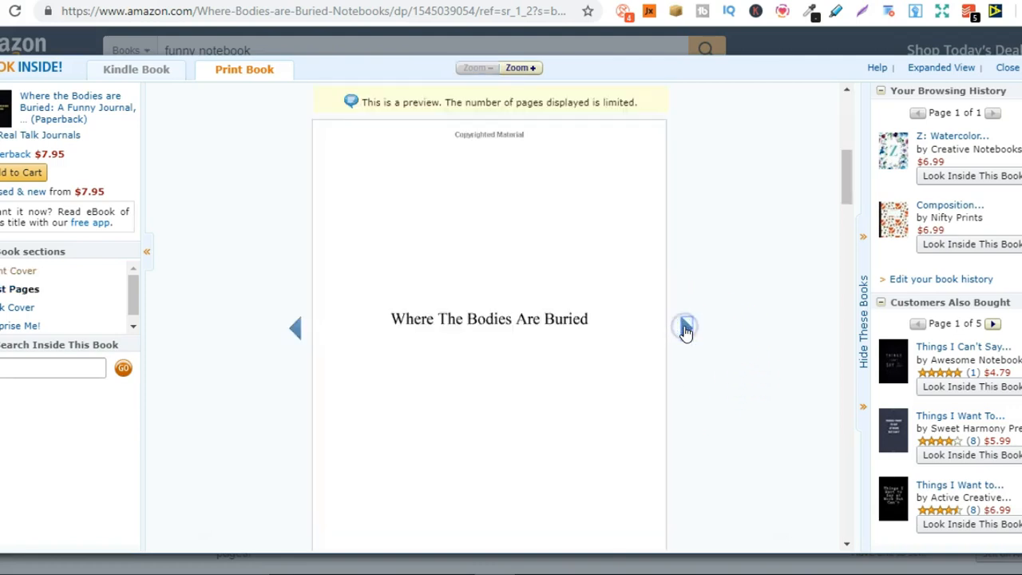
pyautogui.click(684, 327)
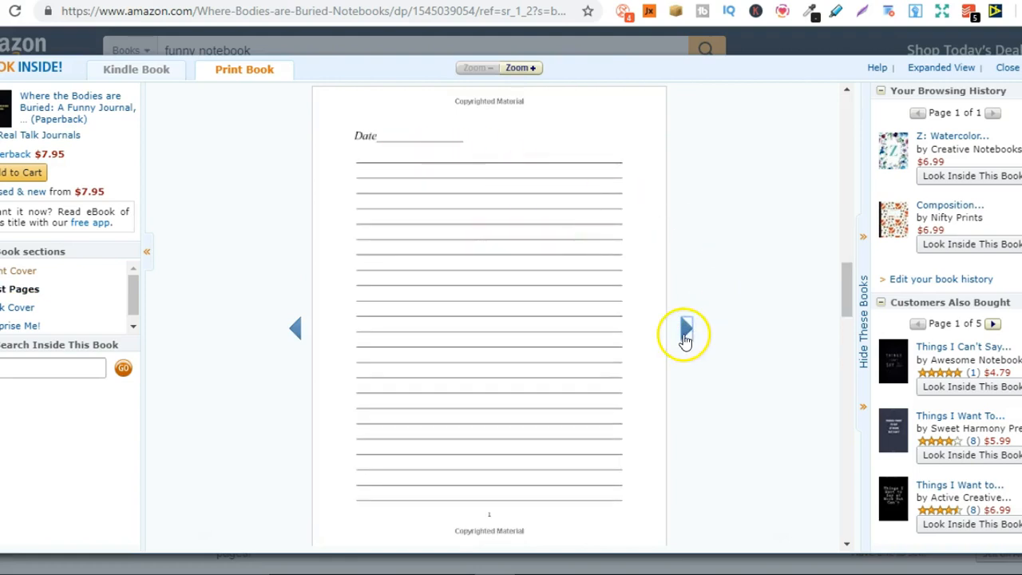
pyautogui.click(685, 329)
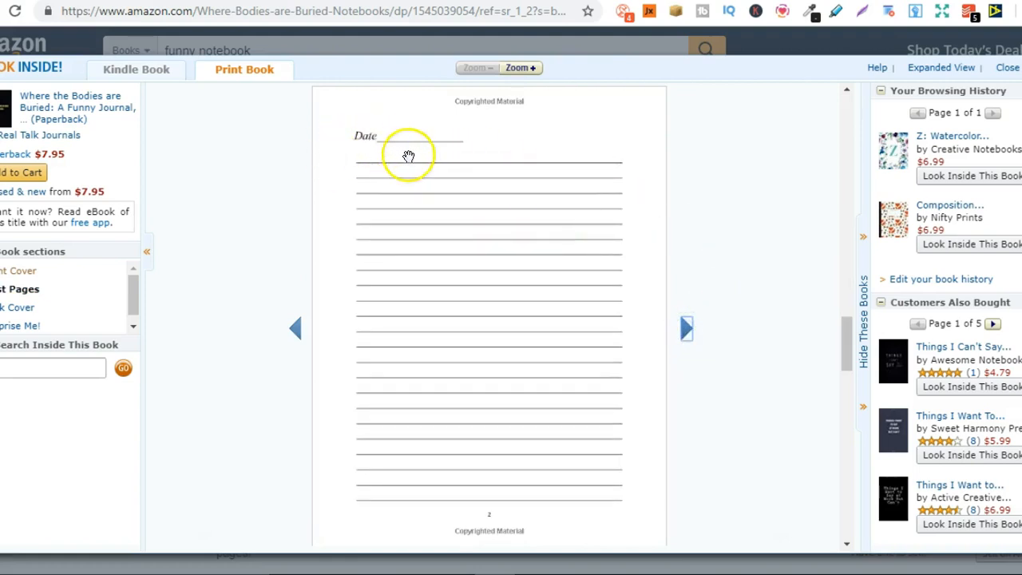
pyautogui.moveTo(647, 275)
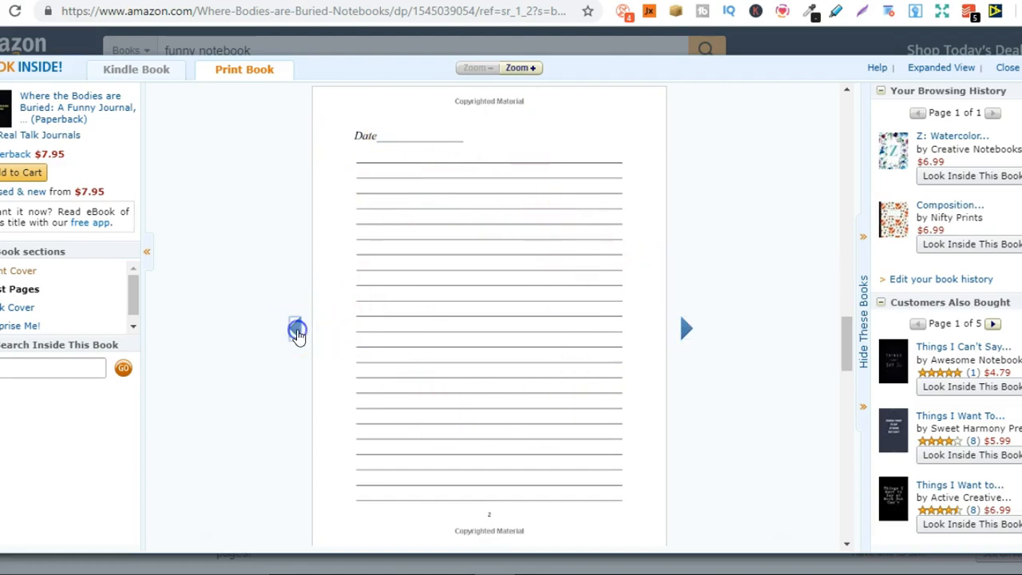
pyautogui.click(297, 329)
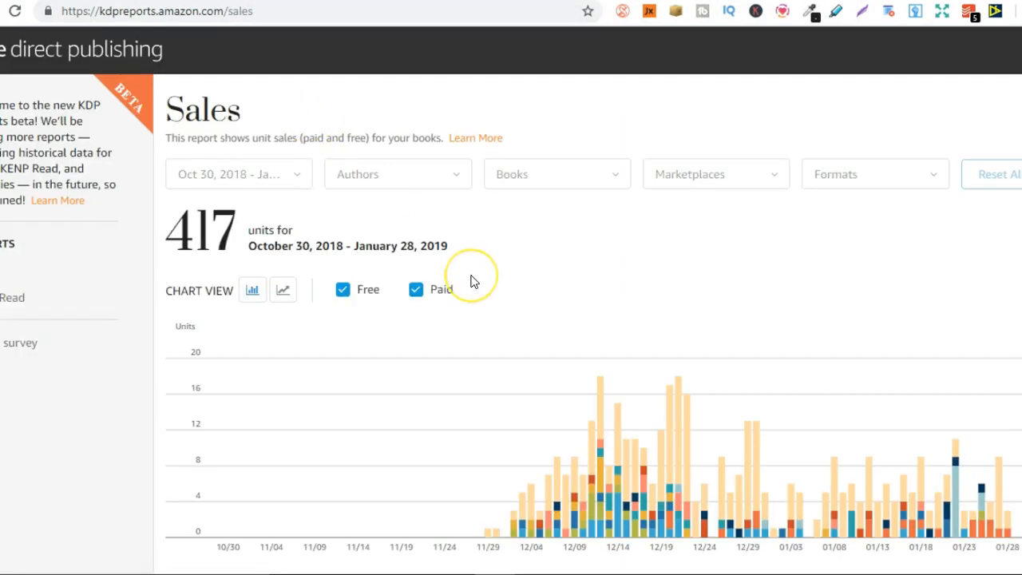
pyautogui.moveTo(611, 285)
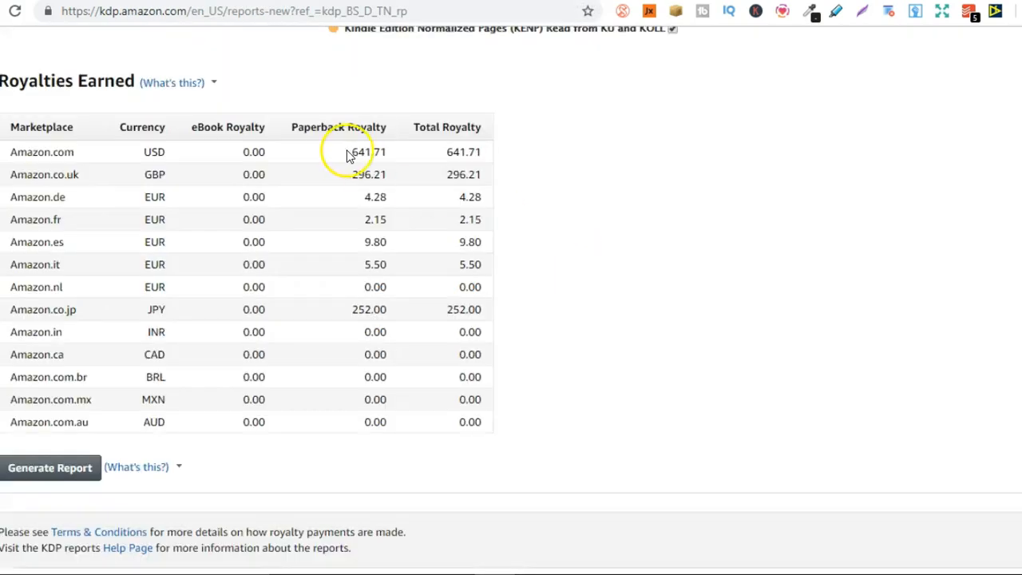
# Highlight the Amazon.com paperback royalty figure in the Royalties Earned report.
pyautogui.doubleClick(368, 152)
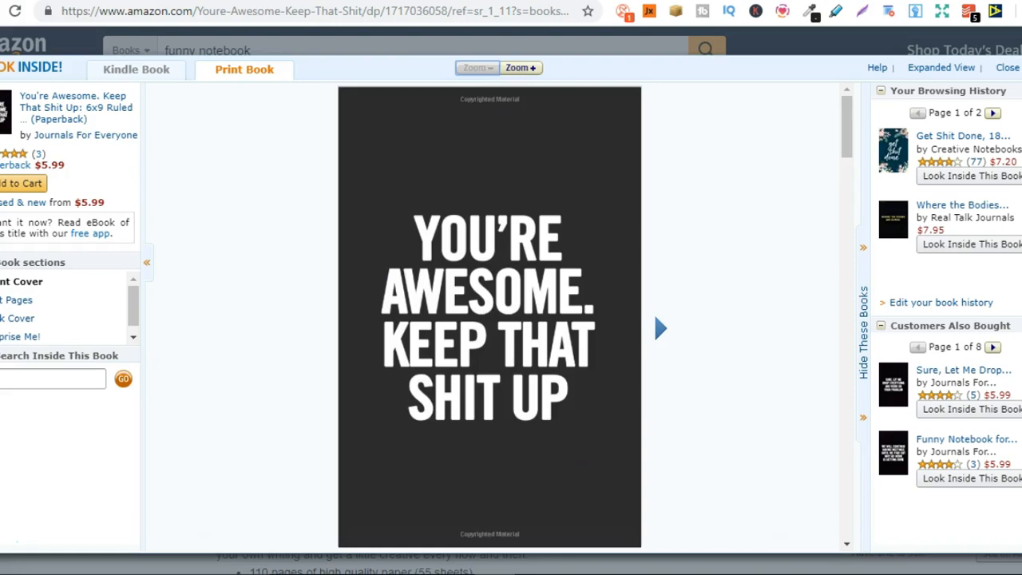
pyautogui.moveTo(629, 379)
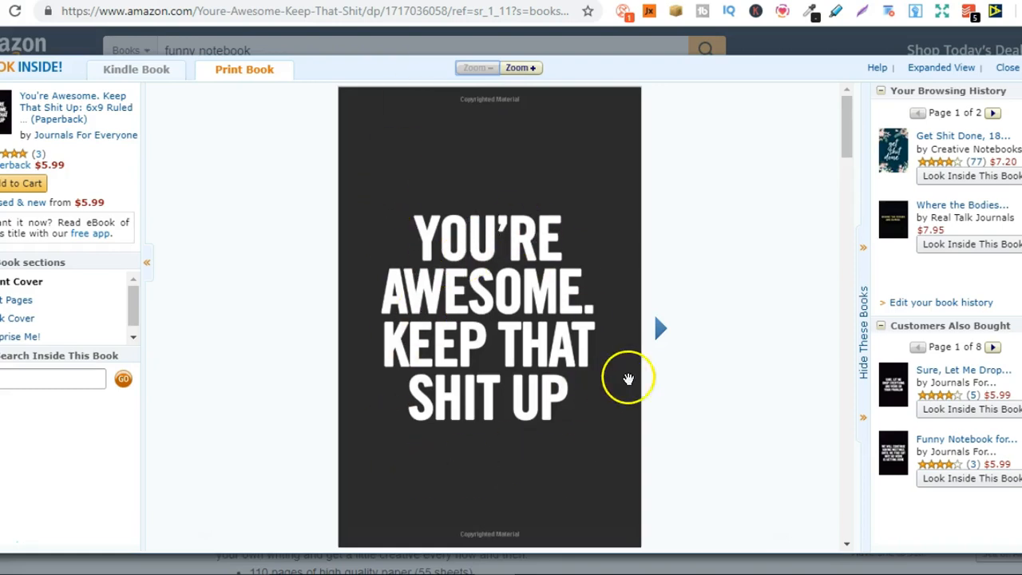
# Flip past the You're Awesome cover to the first and second ruled pages.
pyautogui.click(660, 329)
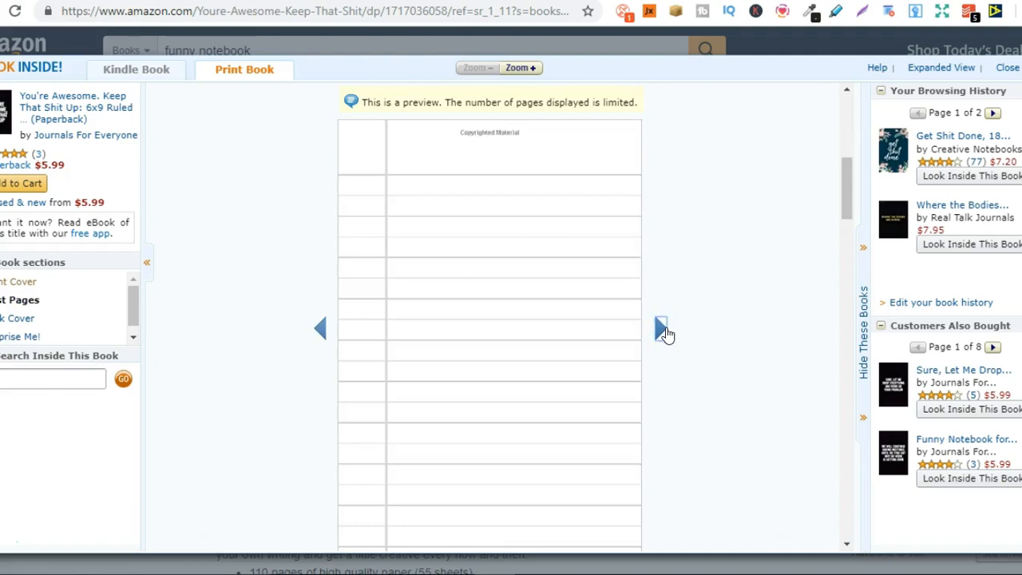
pyautogui.click(664, 328)
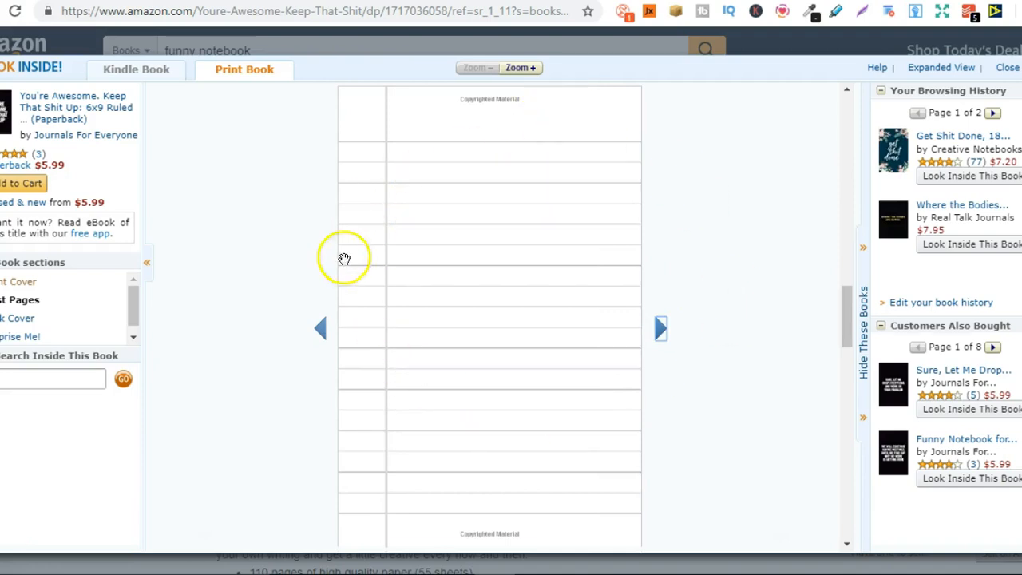
pyautogui.moveTo(764, 262)
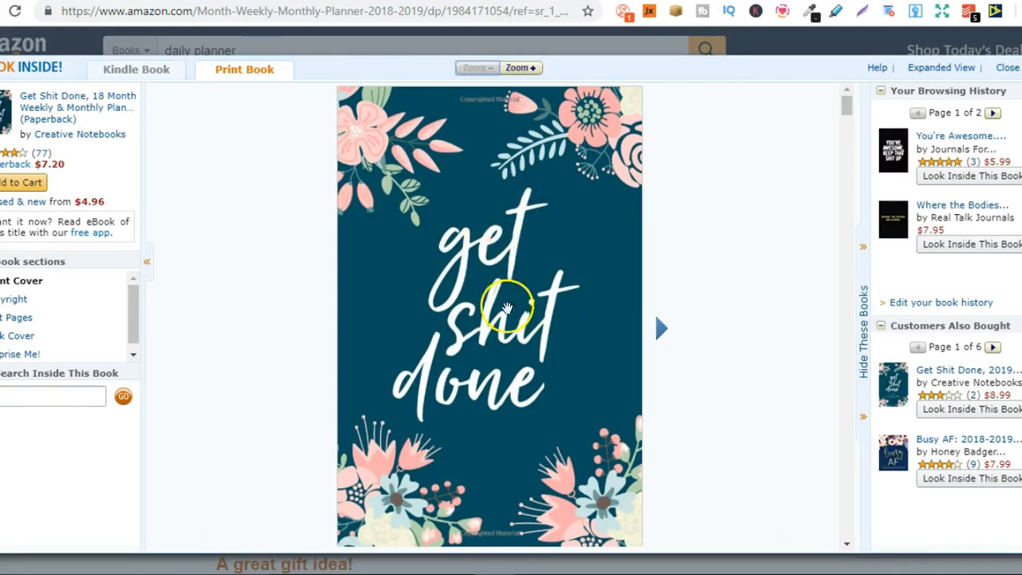
pyautogui.moveTo(668, 329)
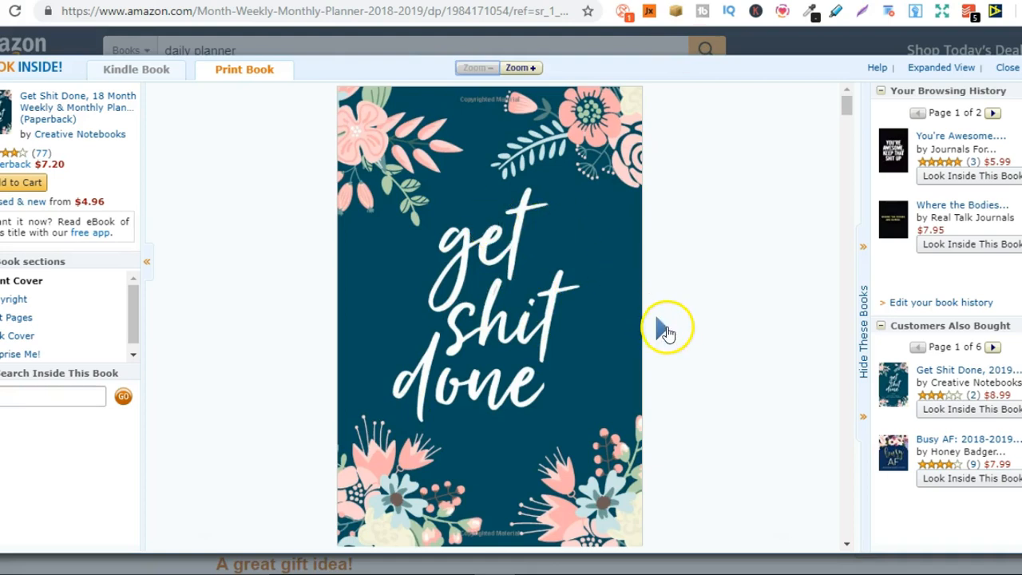
# Flip through the contact page, yearly calendars and important dates to January 2018, then back one page.
pyautogui.click(668, 329)
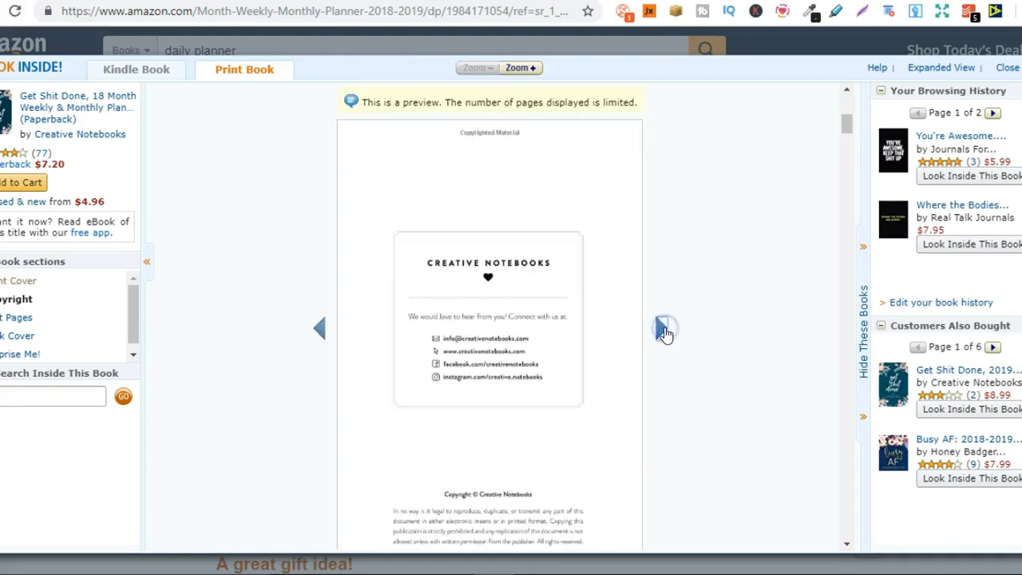
pyautogui.click(664, 329)
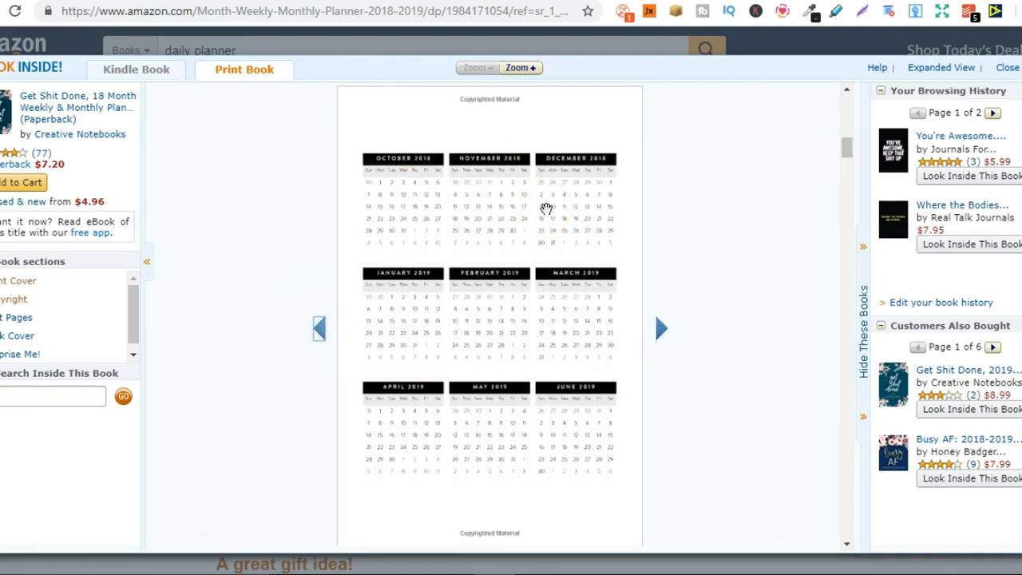
pyautogui.moveTo(663, 330)
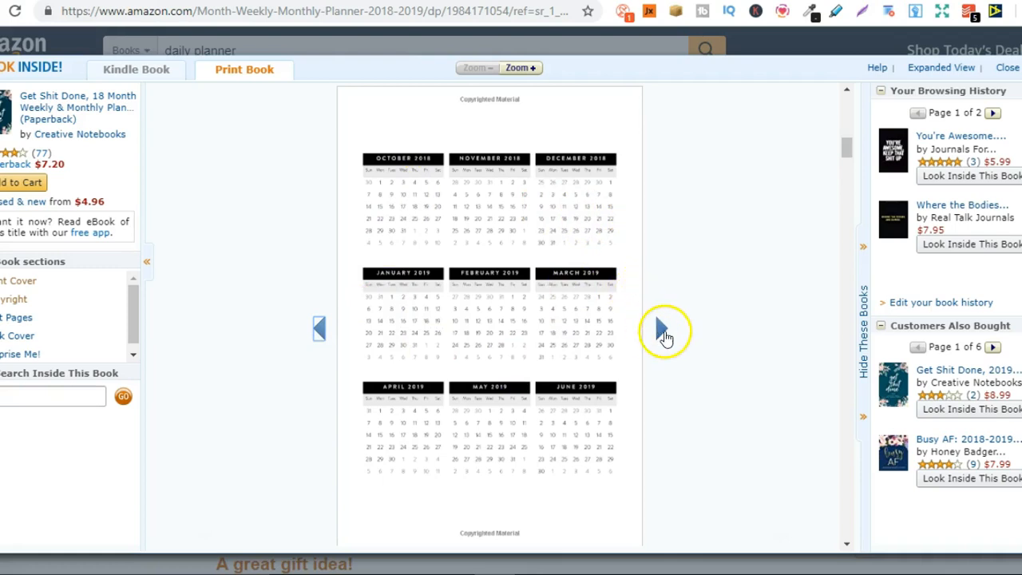
pyautogui.click(661, 329)
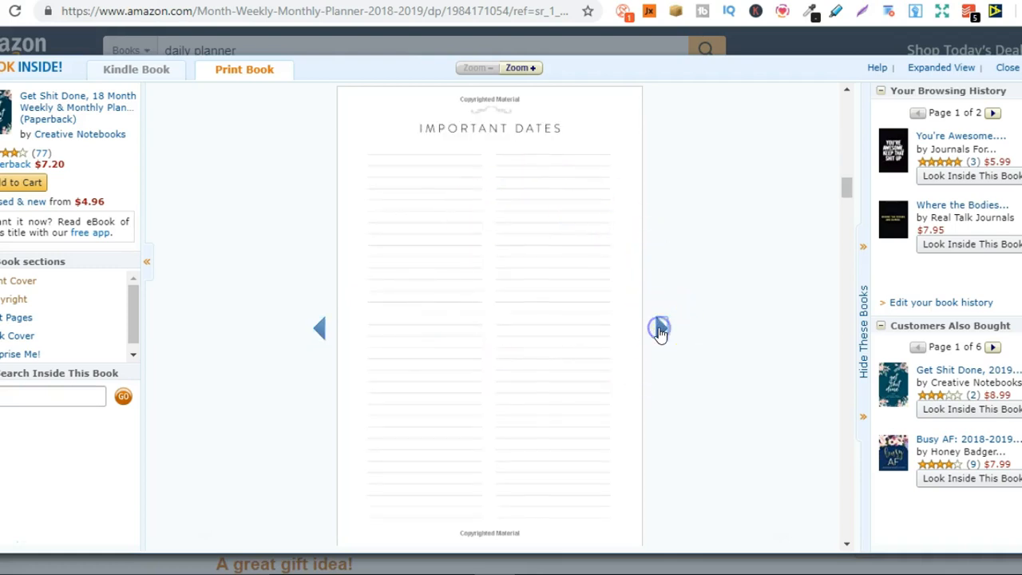
pyautogui.click(661, 329)
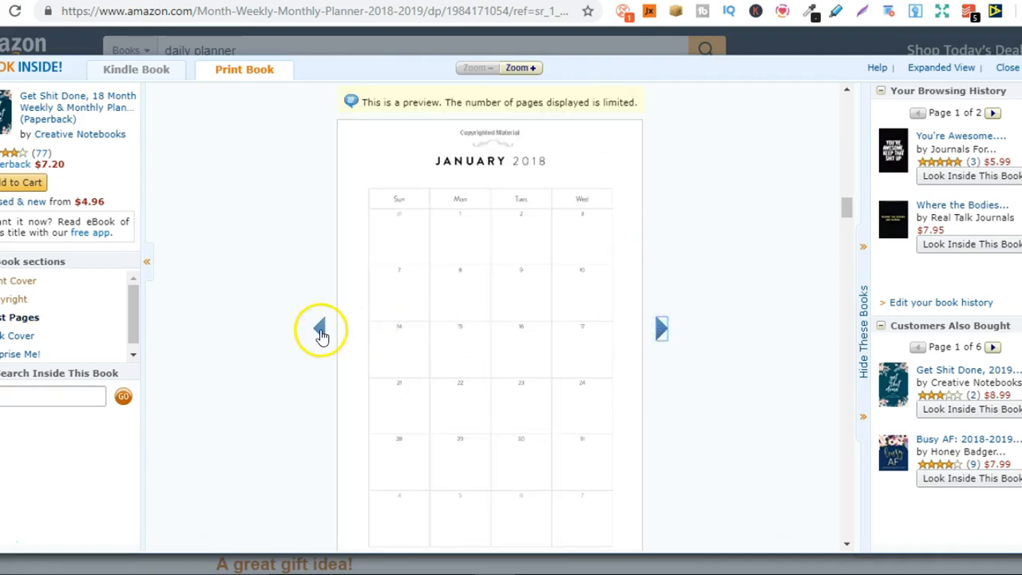
pyautogui.click(319, 329)
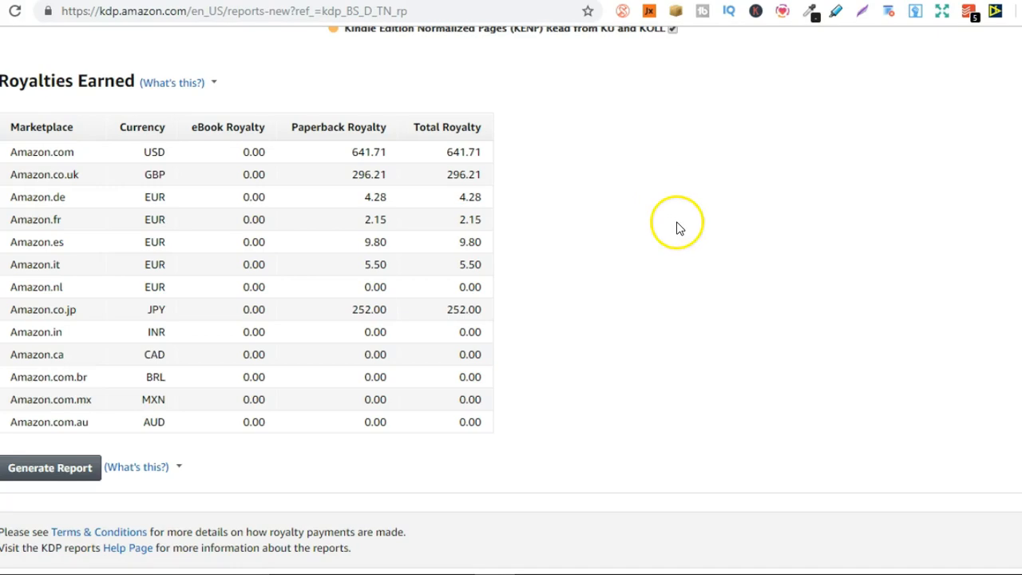
# Highlight the 641.71 USD Amazon.com paperback royalty in the Royalties Earned table.
pyautogui.click(367, 152)
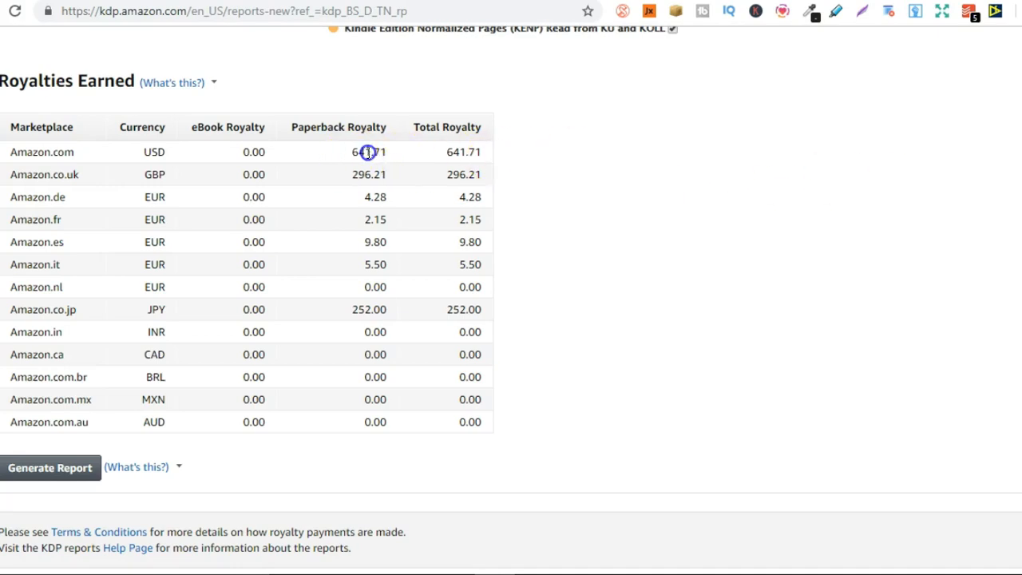
pyautogui.doubleClick(367, 152)
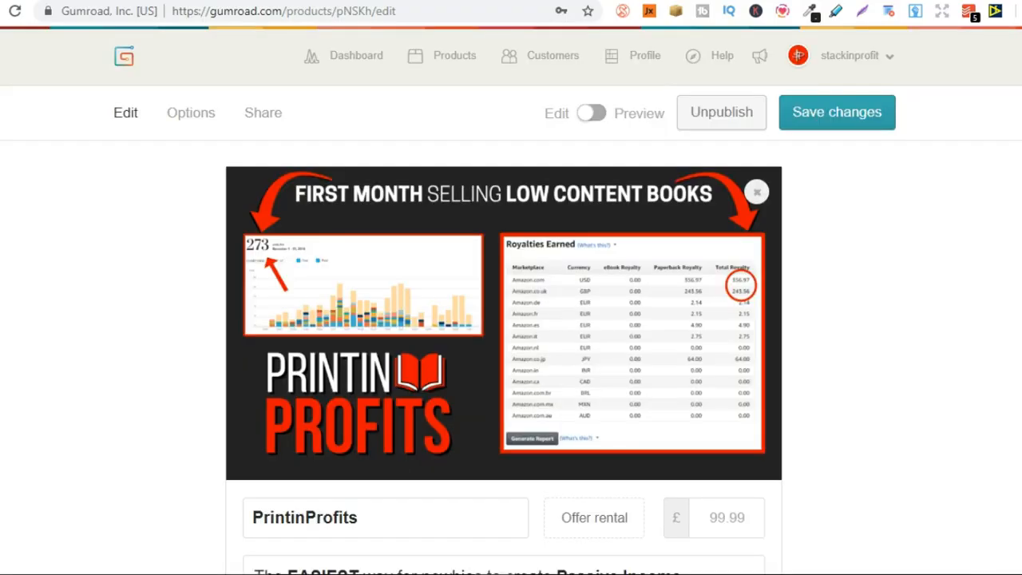
pyautogui.moveTo(863, 224)
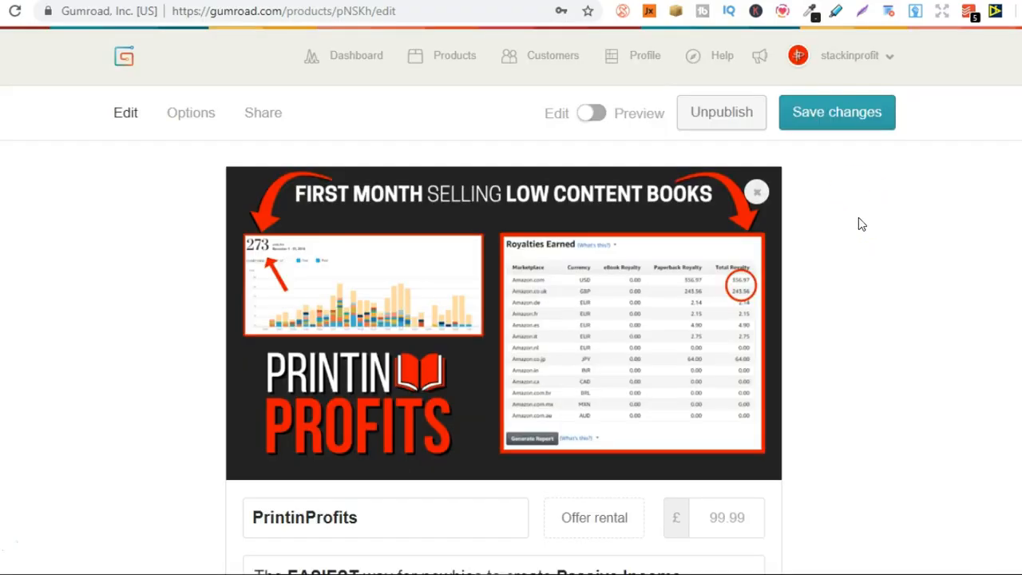
# Scroll down the PrintinProfits description to the refund policy and the video lesson list.
pyautogui.scroll(-3)
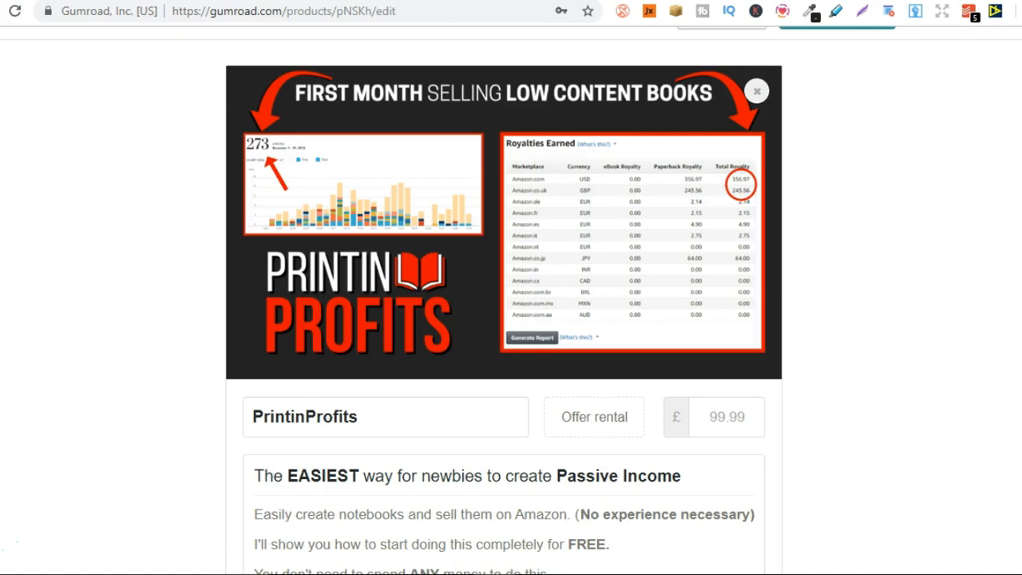
pyautogui.scroll(-3)
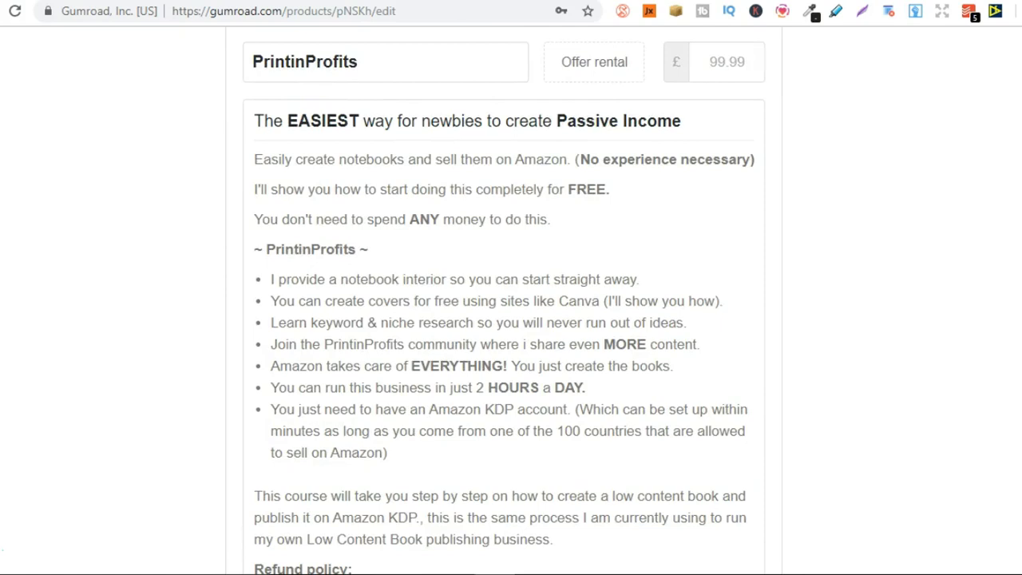
pyautogui.scroll(-3)
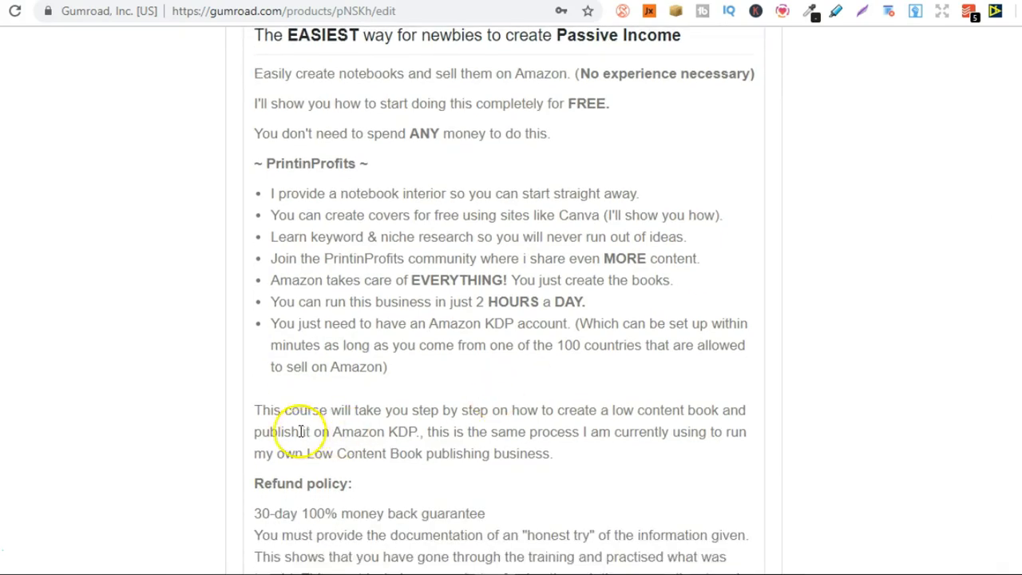
pyautogui.moveTo(526, 412)
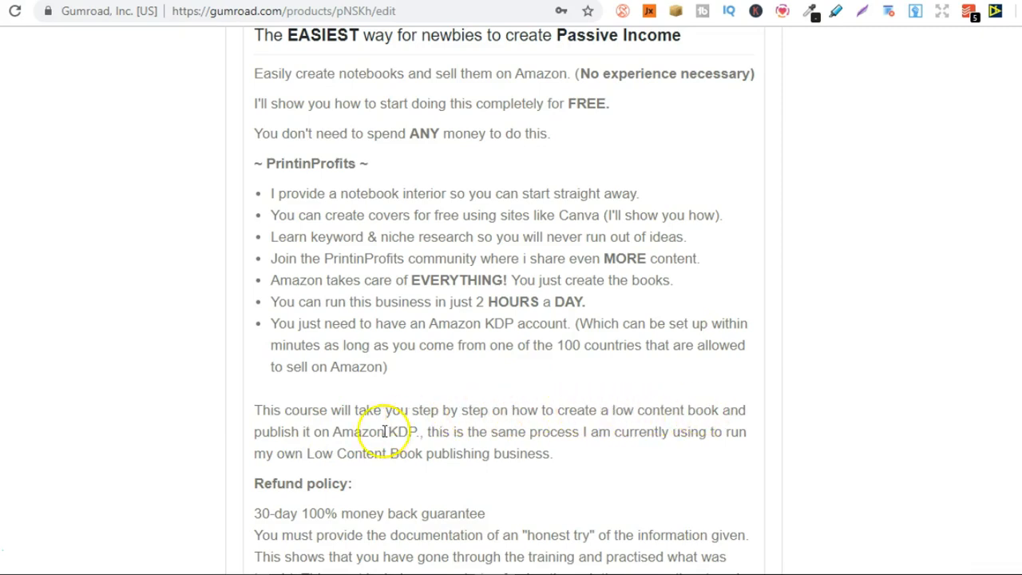
pyautogui.moveTo(403, 432)
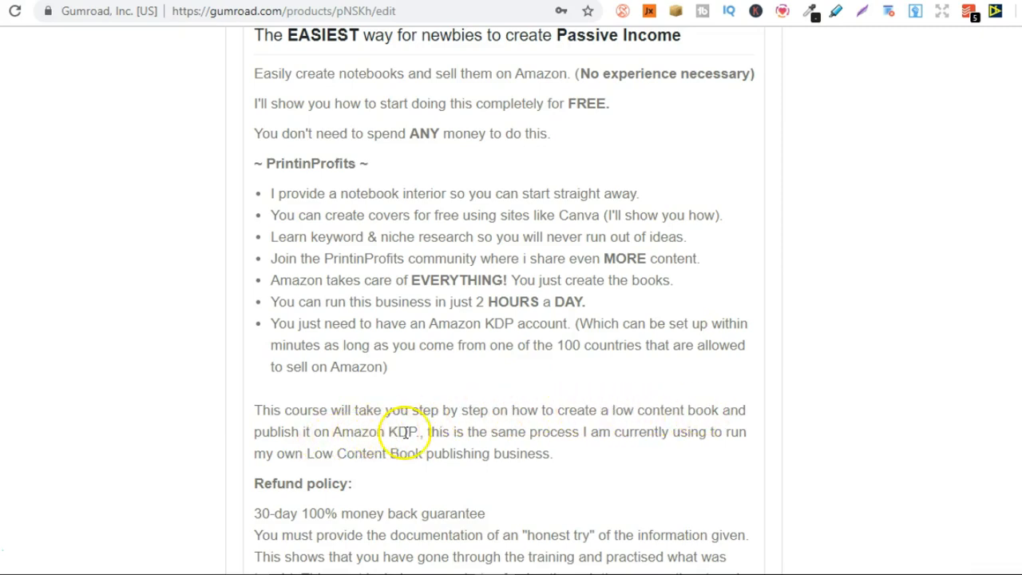
pyautogui.moveTo(531, 431)
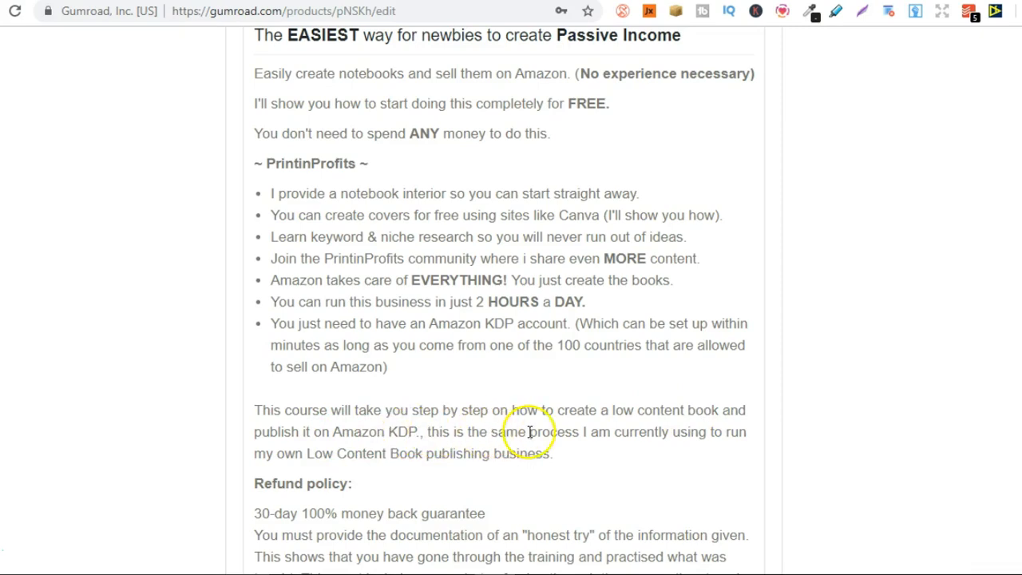
pyautogui.moveTo(668, 450)
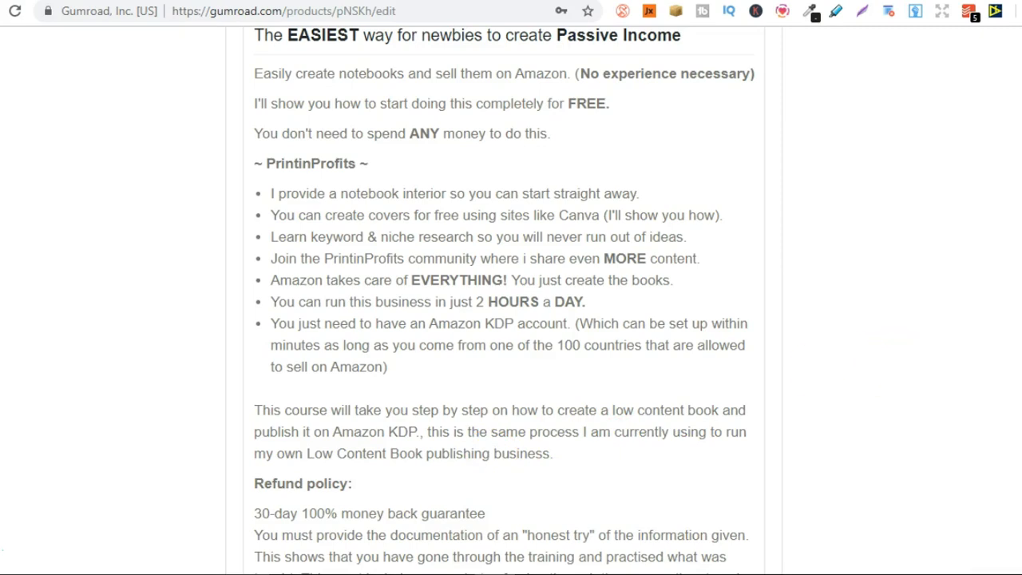
pyautogui.scroll(-3)
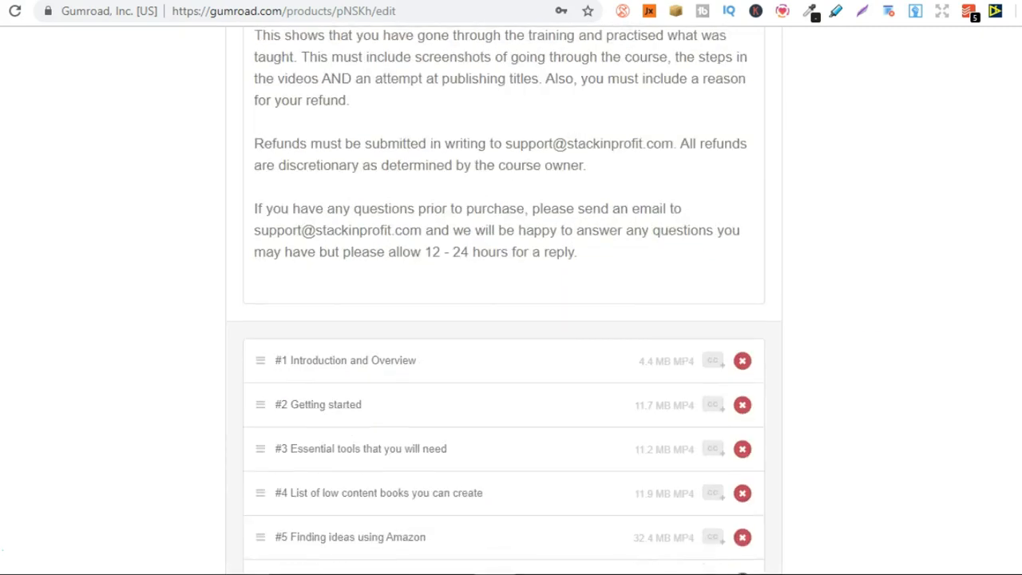
pyautogui.scroll(-3)
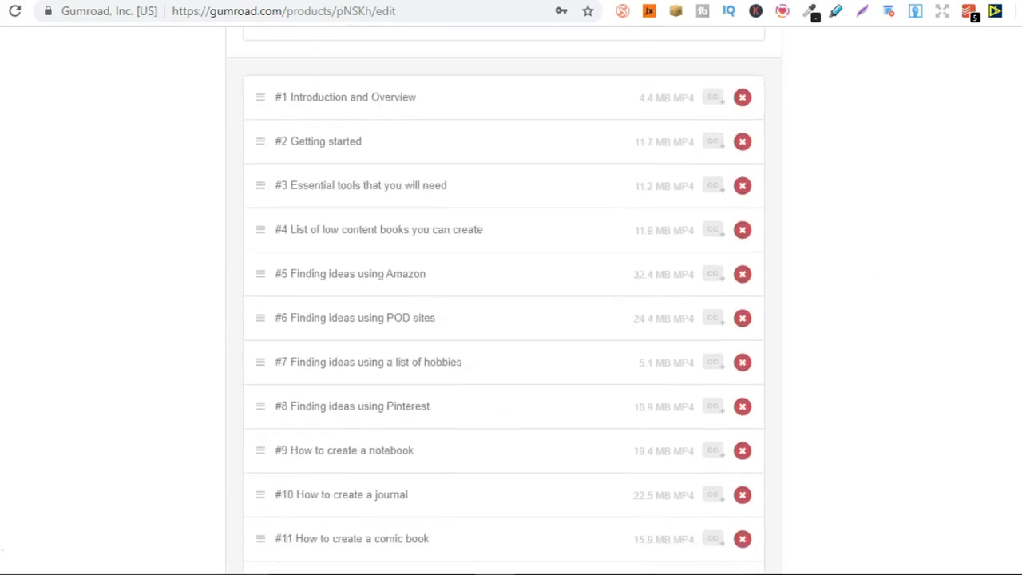
pyautogui.scroll(-3)
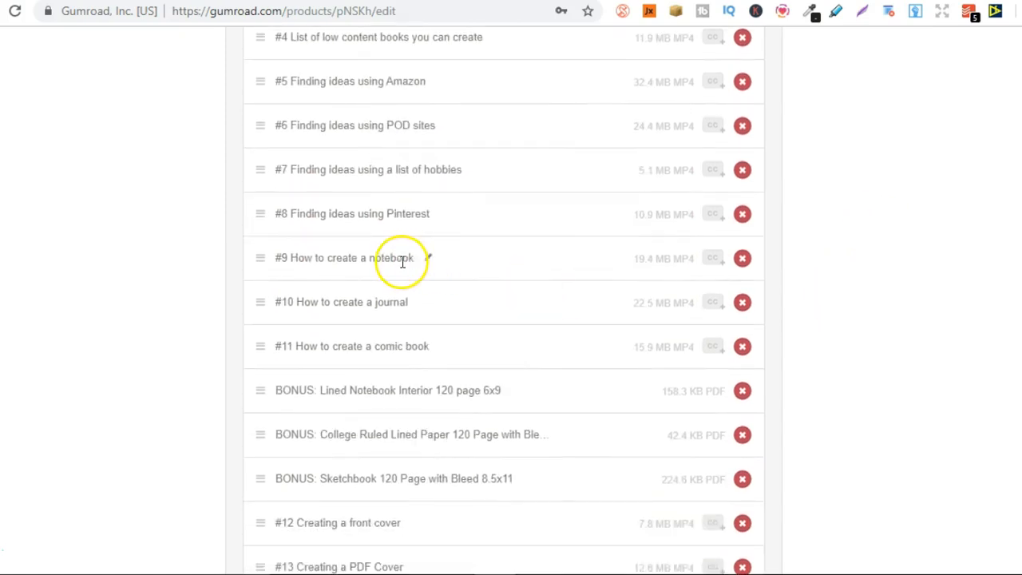
pyautogui.moveTo(402, 345)
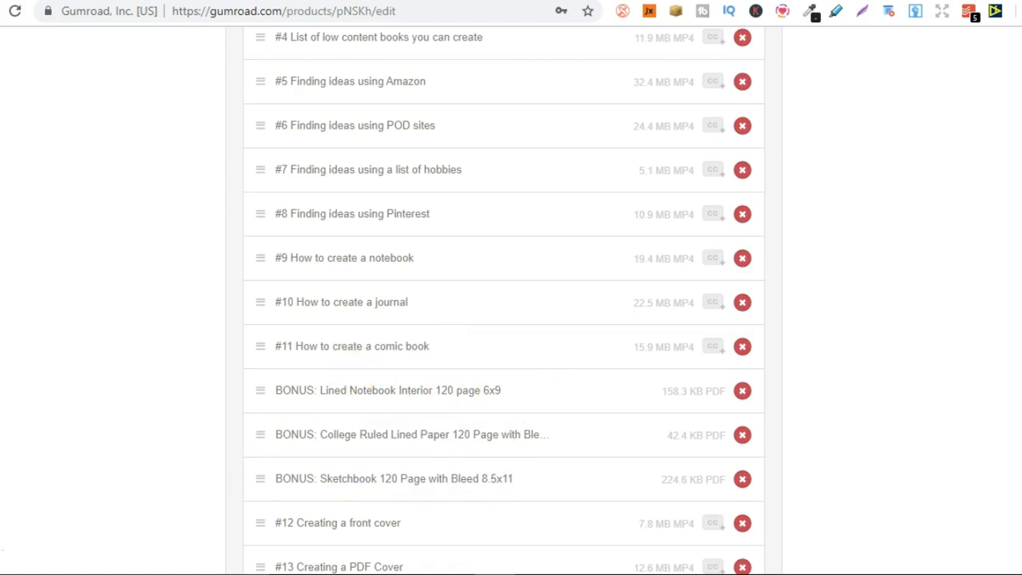
pyautogui.scroll(-3)
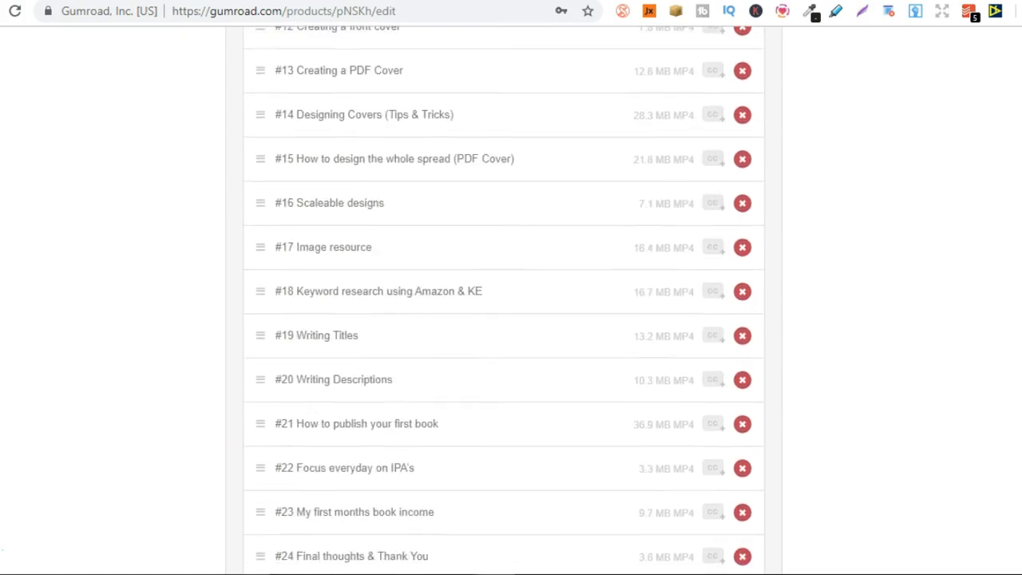
pyautogui.scroll(-3)
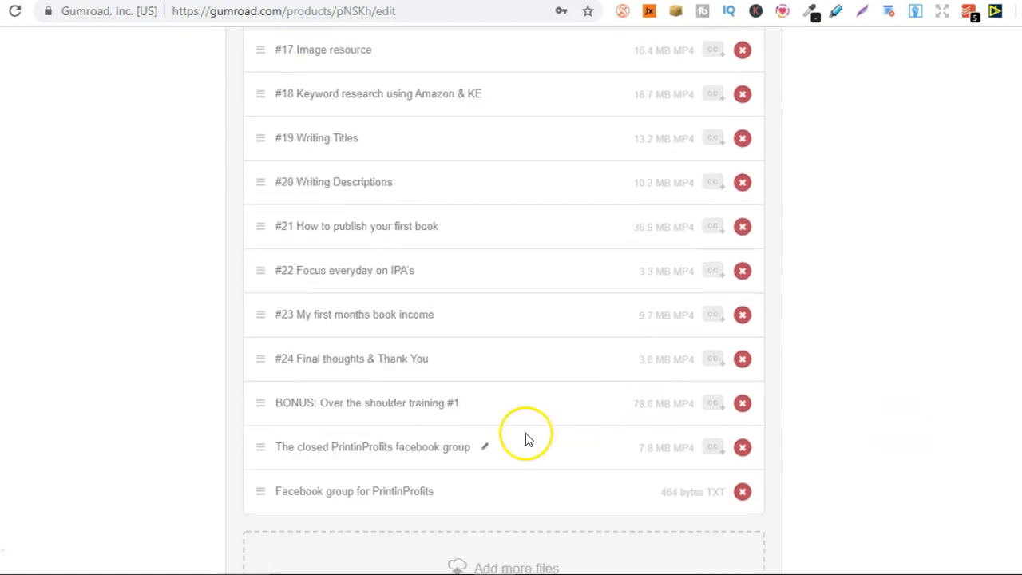
pyautogui.moveTo(453, 402)
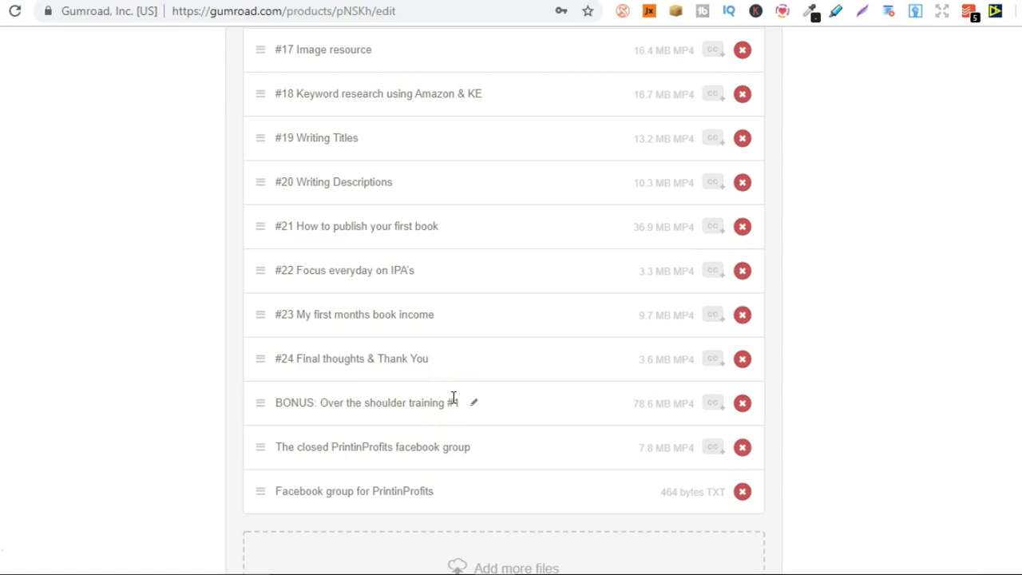
pyautogui.scroll(-3)
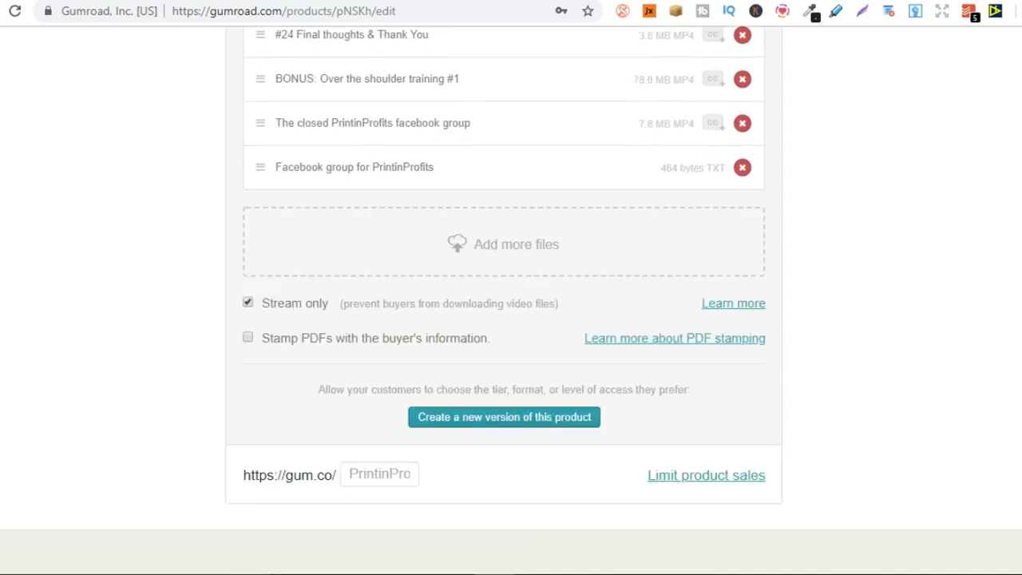
pyautogui.scroll(-3)
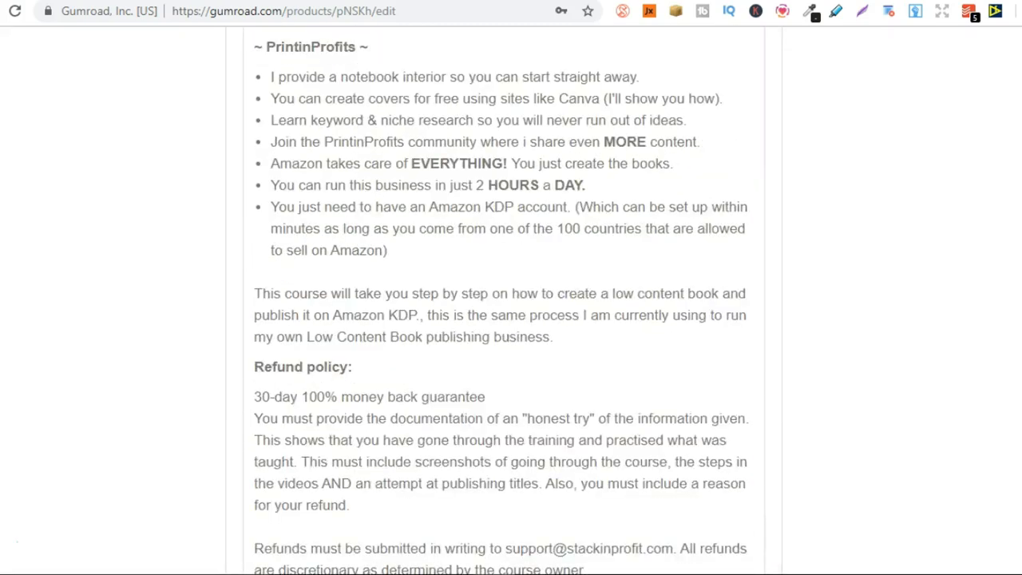